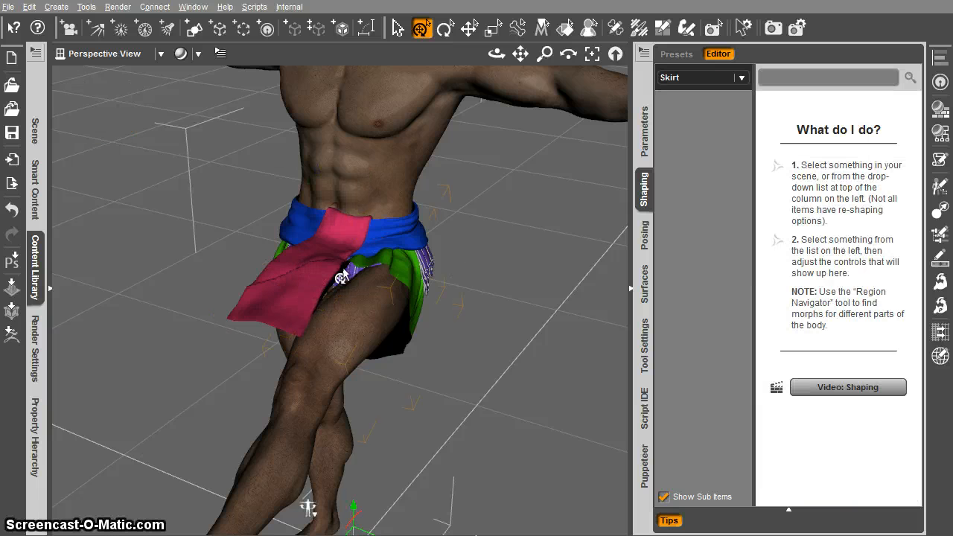
# Show the skirt's currently used parameters: FBMGianni 100% and JCMGianniThighFwdL 63.1%.
pyautogui.click(643, 134)
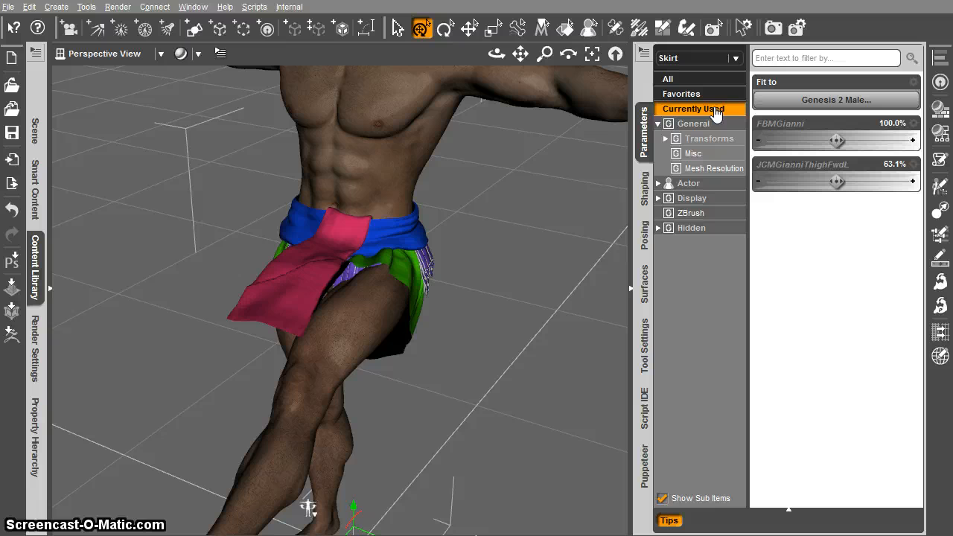
pyautogui.moveTo(749, 212)
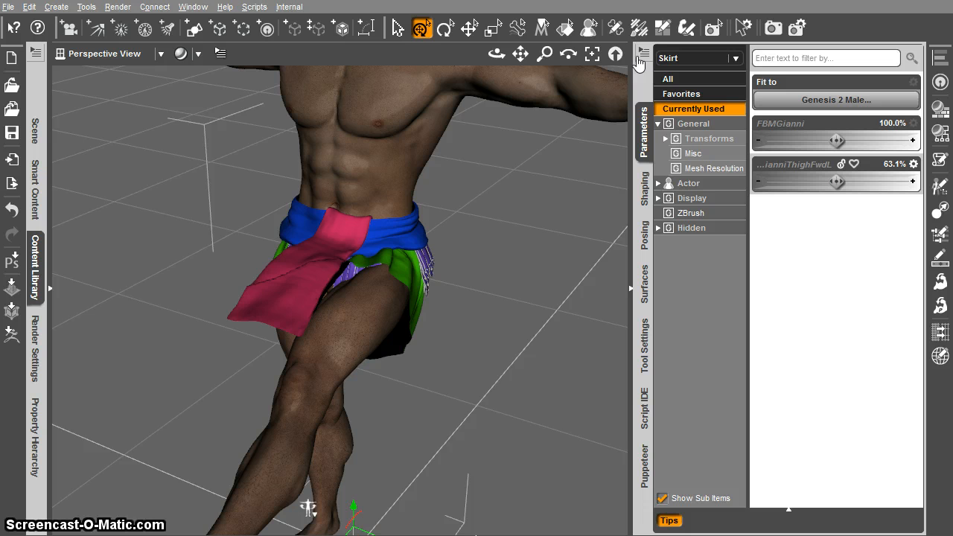
# Activate the Geometry Editor on the skirt and select the Rigidity Groups section in Tool Settings.
pyautogui.click(662, 28)
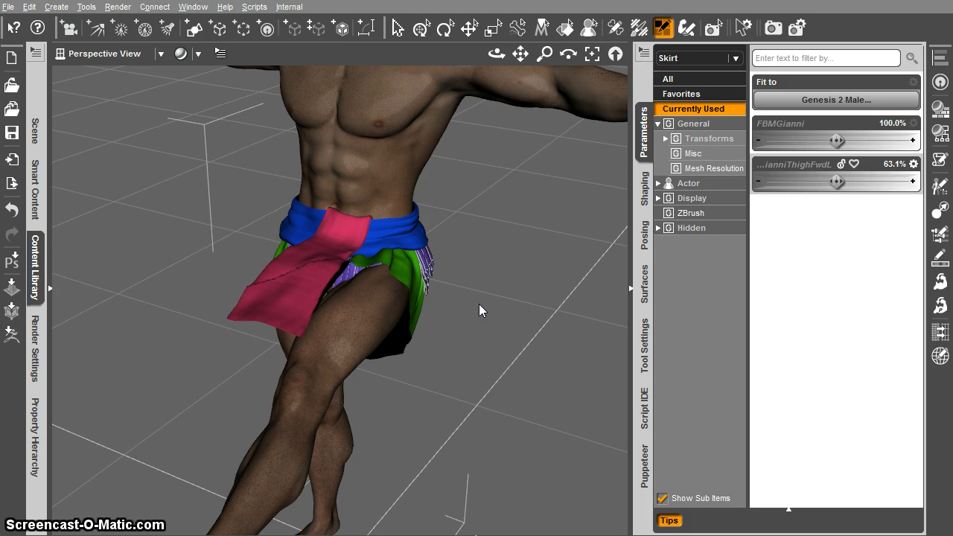
pyautogui.moveTo(396, 248)
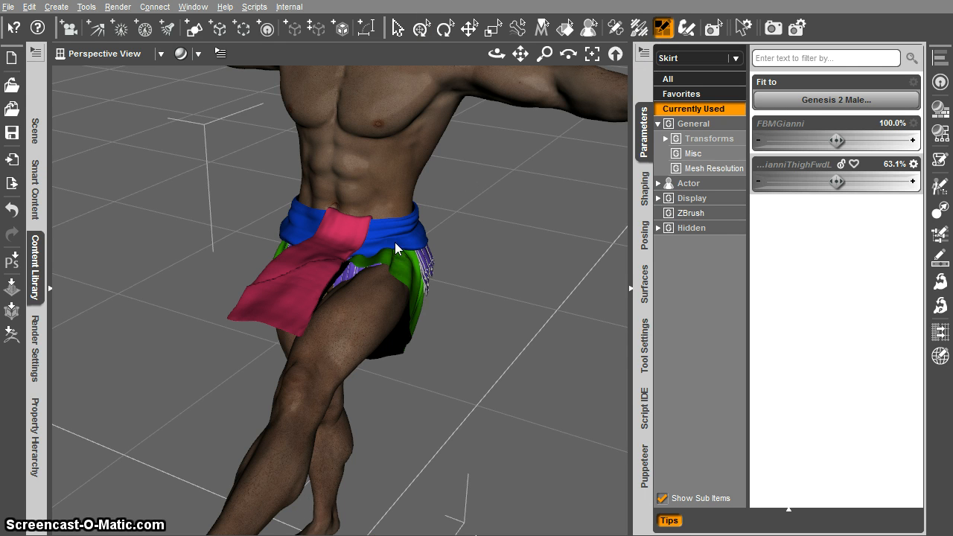
pyautogui.rightClick(397, 248)
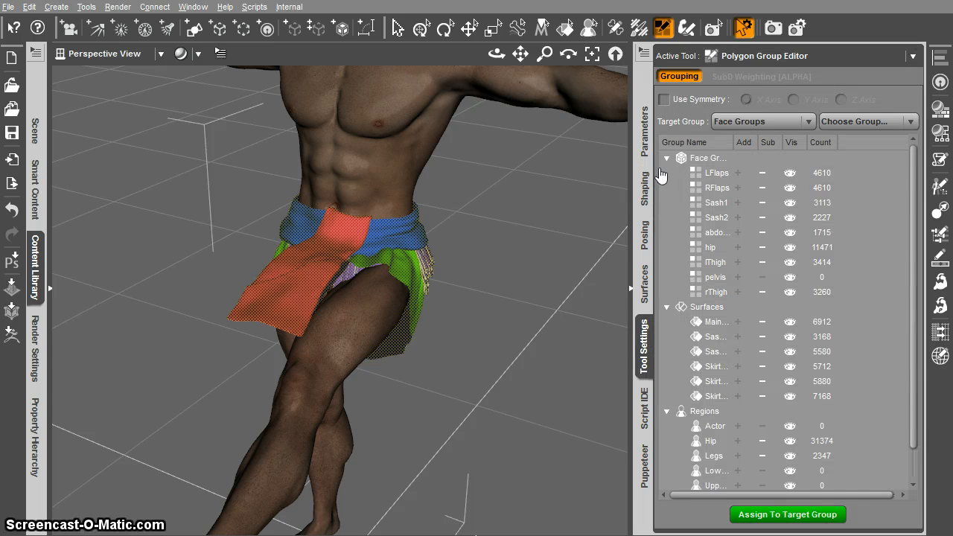
pyautogui.click(666, 158)
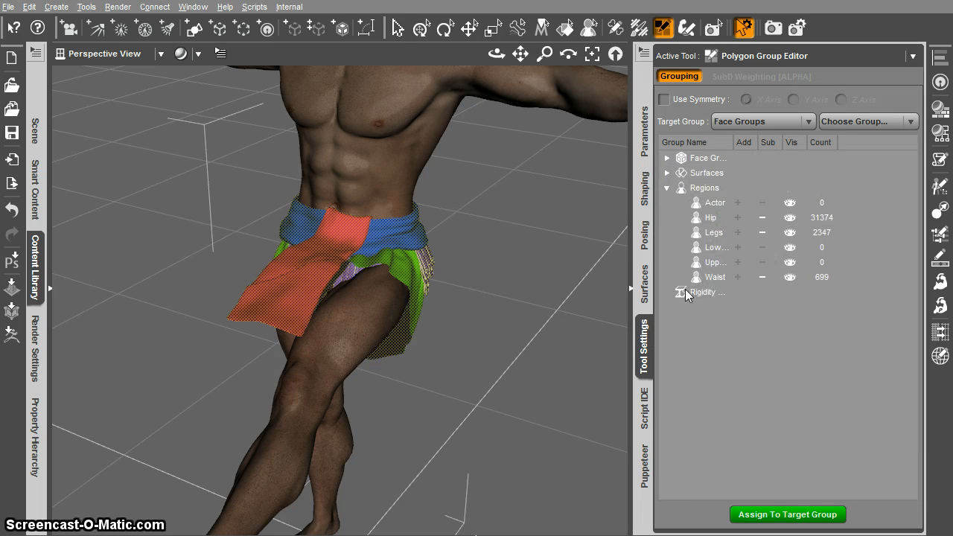
pyautogui.click(703, 292)
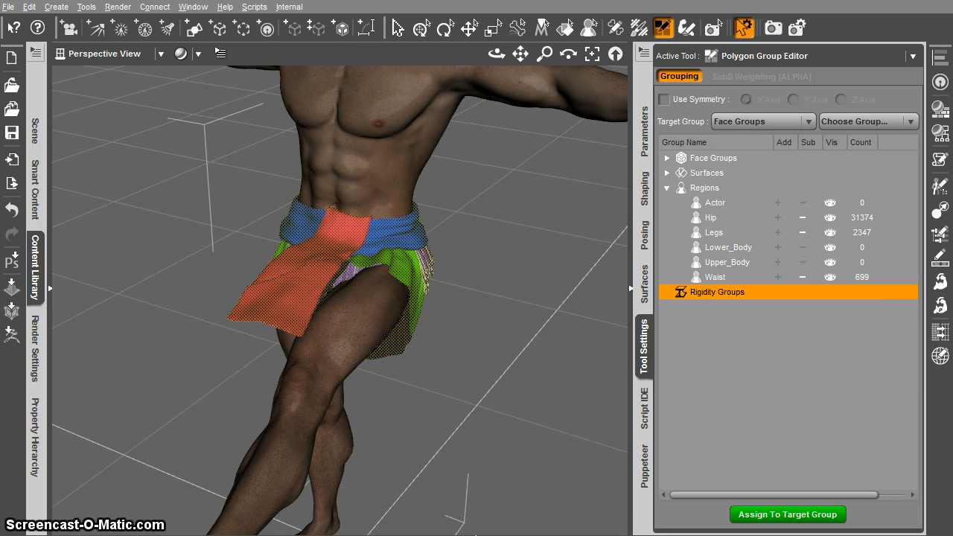
# Create a rigidity group named 'skirt' with 34420 participant faces.
pyautogui.click(717, 291)
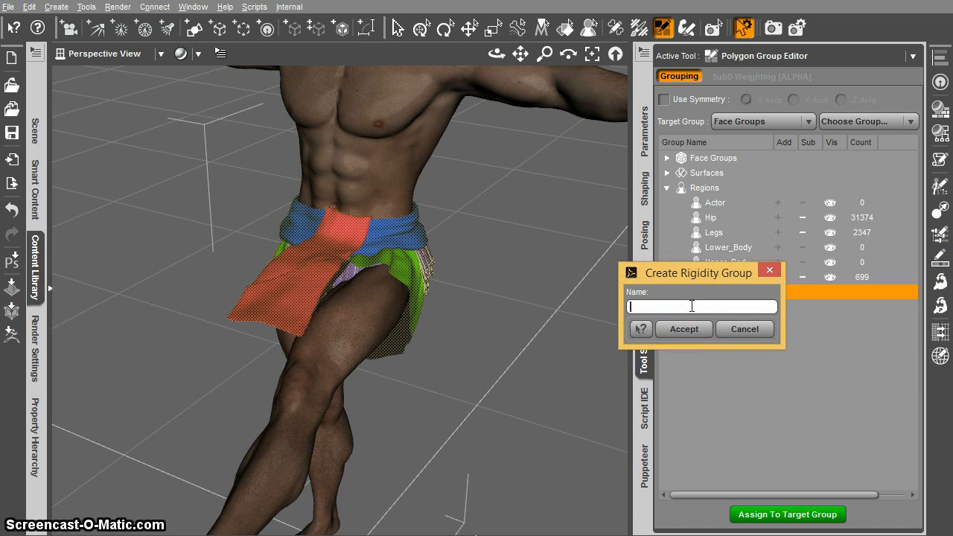
pyautogui.write('skirt')
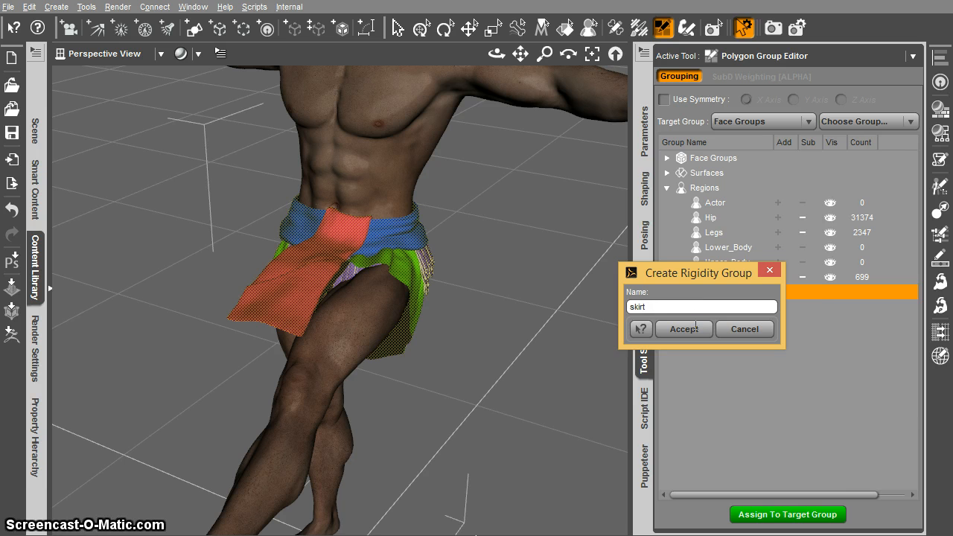
pyautogui.click(683, 329)
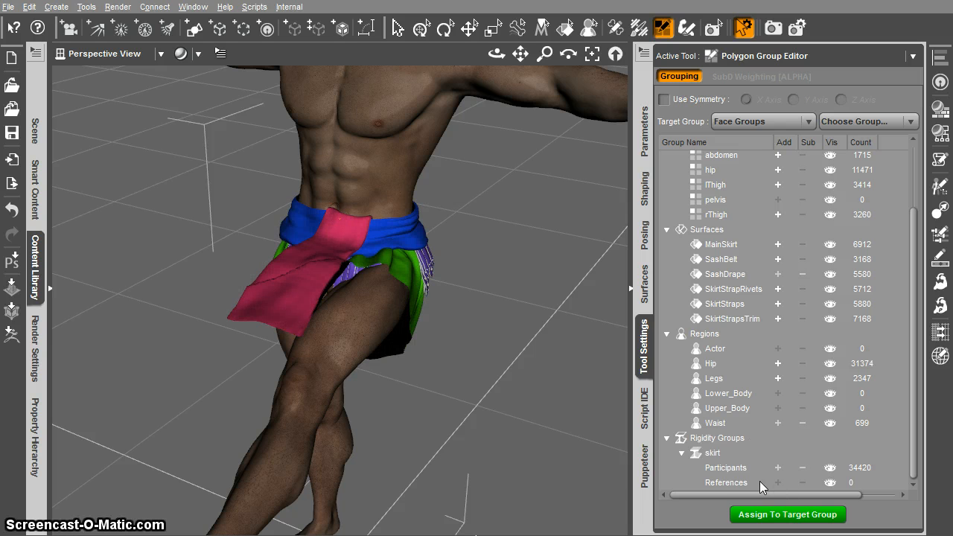
# Assign the selected face as the skirt group's reference and open the Rigidity Groups Editor.
pyautogui.rightClick(725, 483)
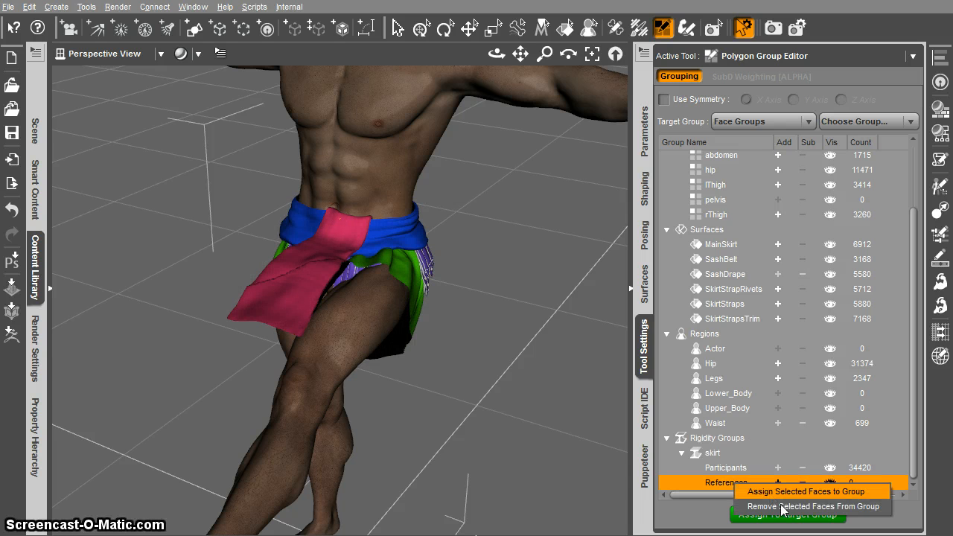
pyautogui.click(804, 491)
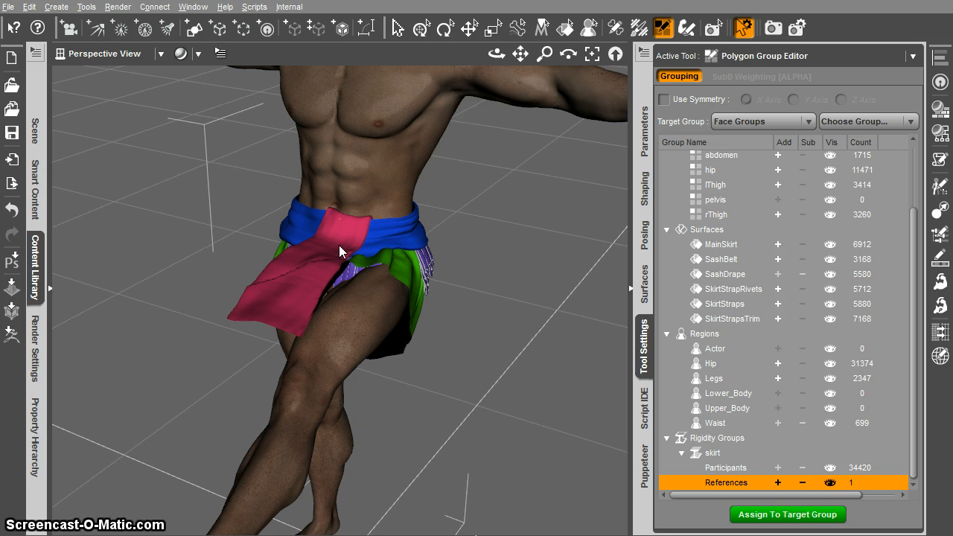
pyautogui.rightClick(339, 250)
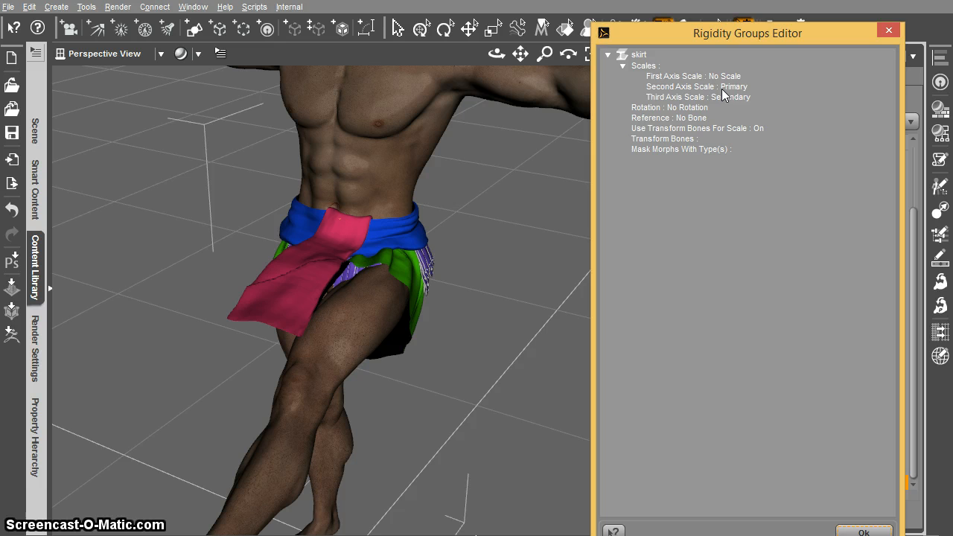
# Set Second and Third Axis Scale to No Scale and add a morph-type mask filter.
pyautogui.click(733, 87)
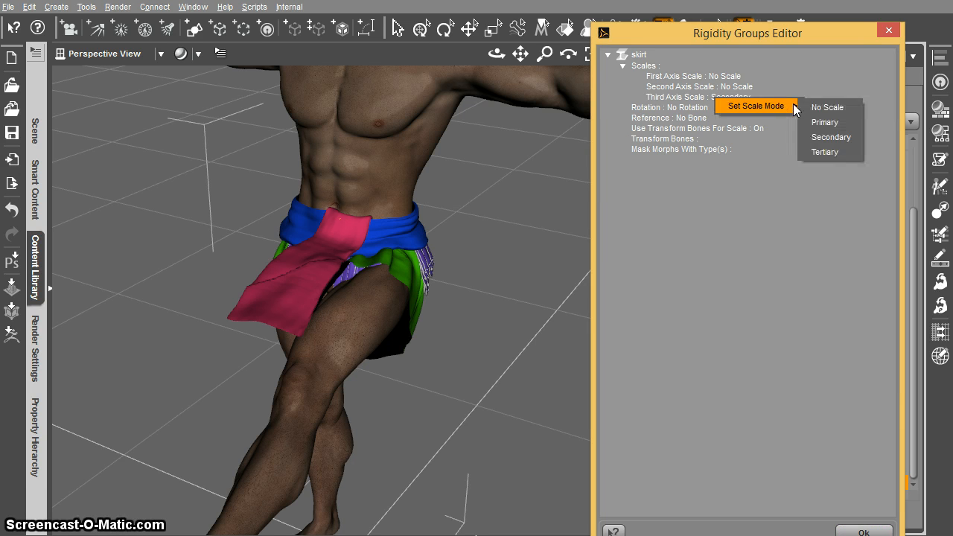
pyautogui.click(827, 107)
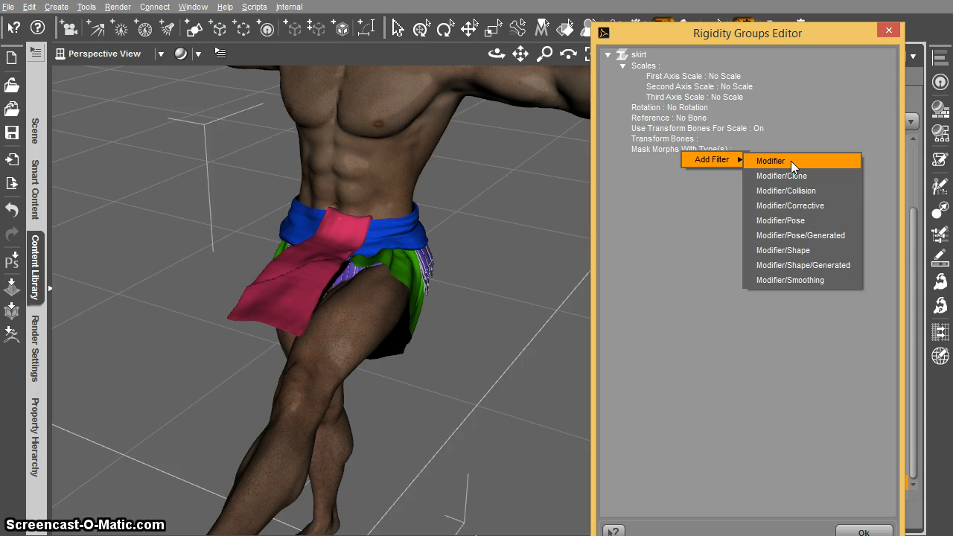
pyautogui.click(789, 205)
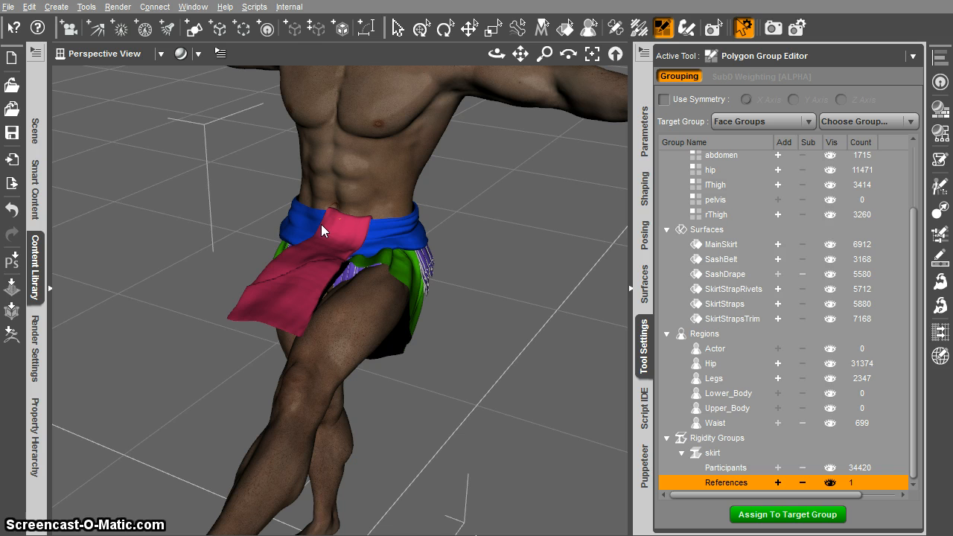
pyautogui.moveTo(372, 285)
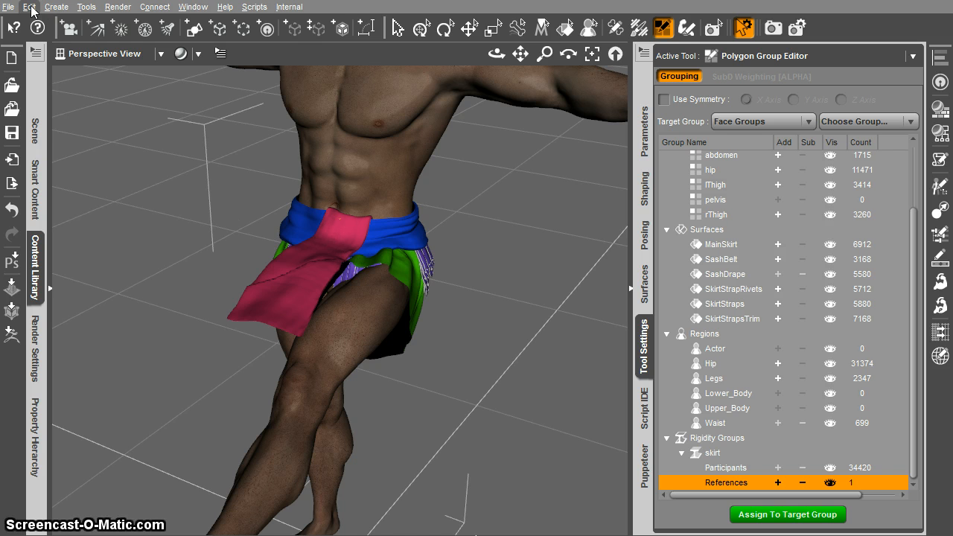
# Apply the rigging update from the Edit menu so the sash drapes straight over the thigh.
pyautogui.click(29, 7)
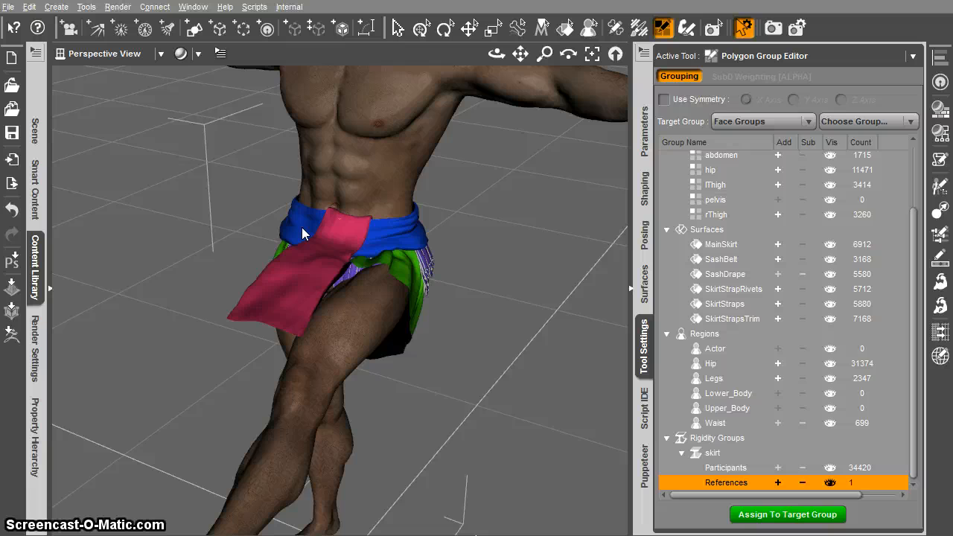
pyautogui.moveTo(355, 325)
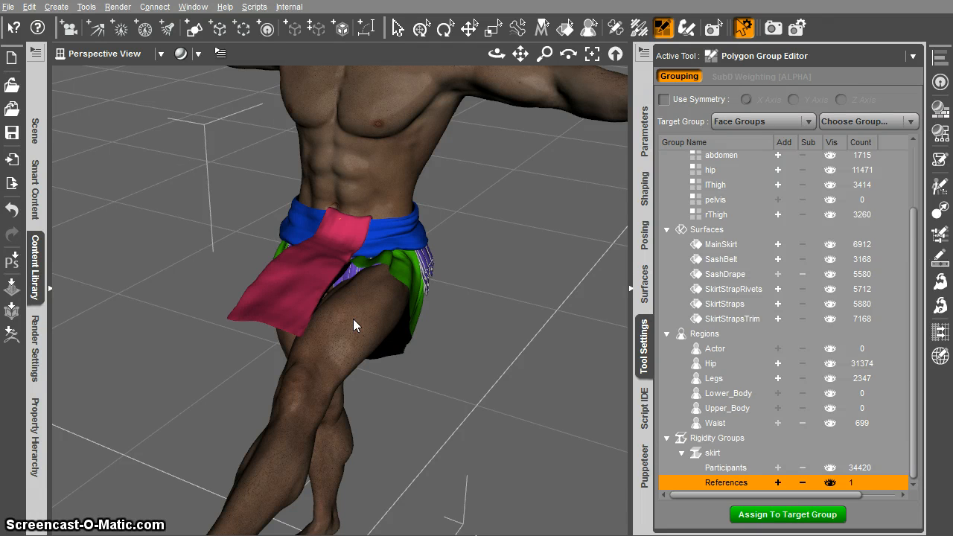